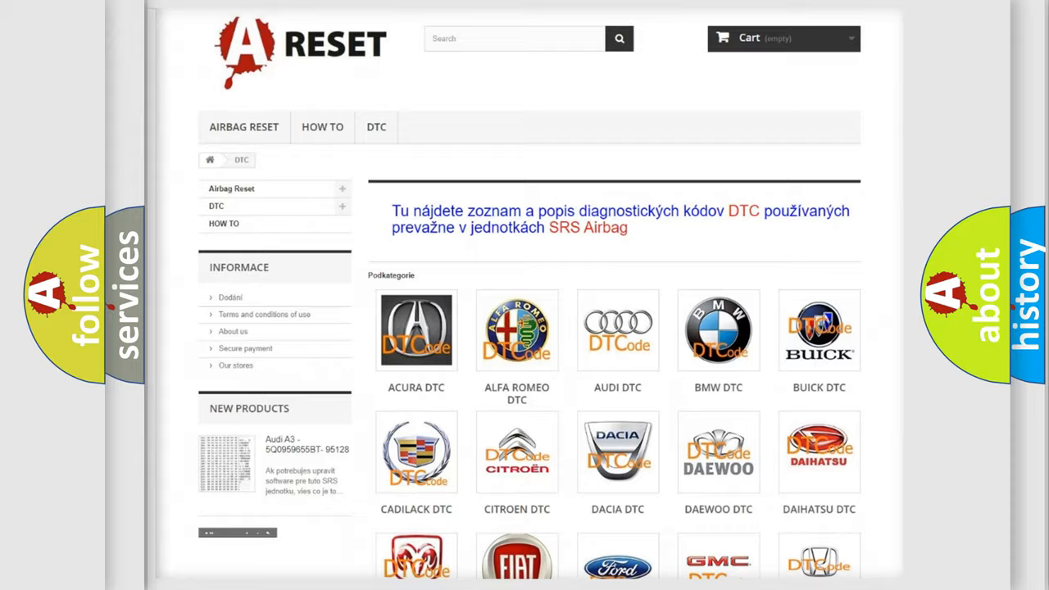
Pick the Toyota tile in the DTC brand grid and scroll its diagnostic code list.
scroll("down", 3)
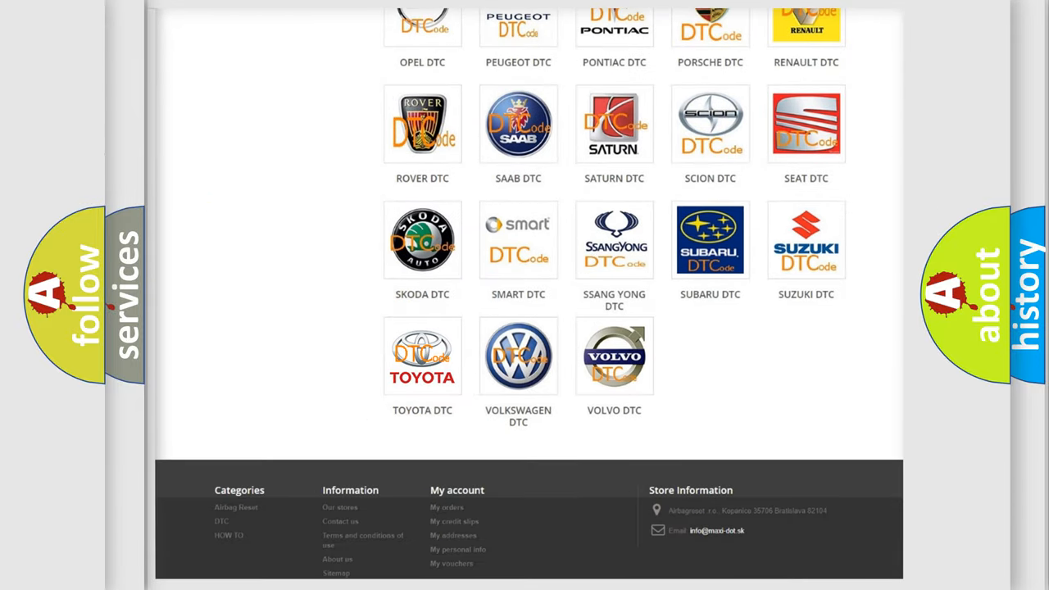
left_click(422, 356)
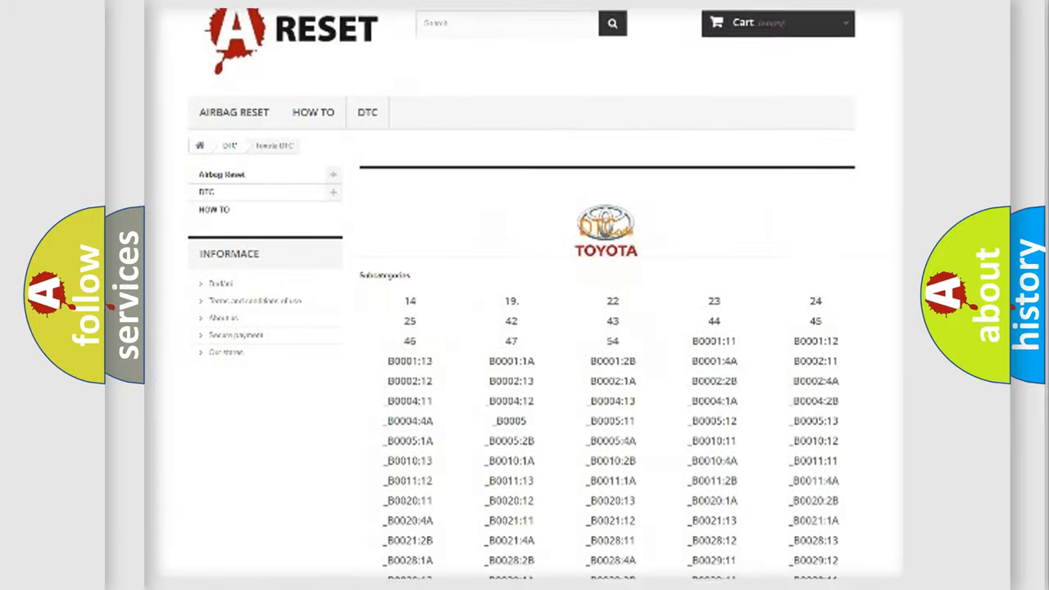
scroll("down", 3)
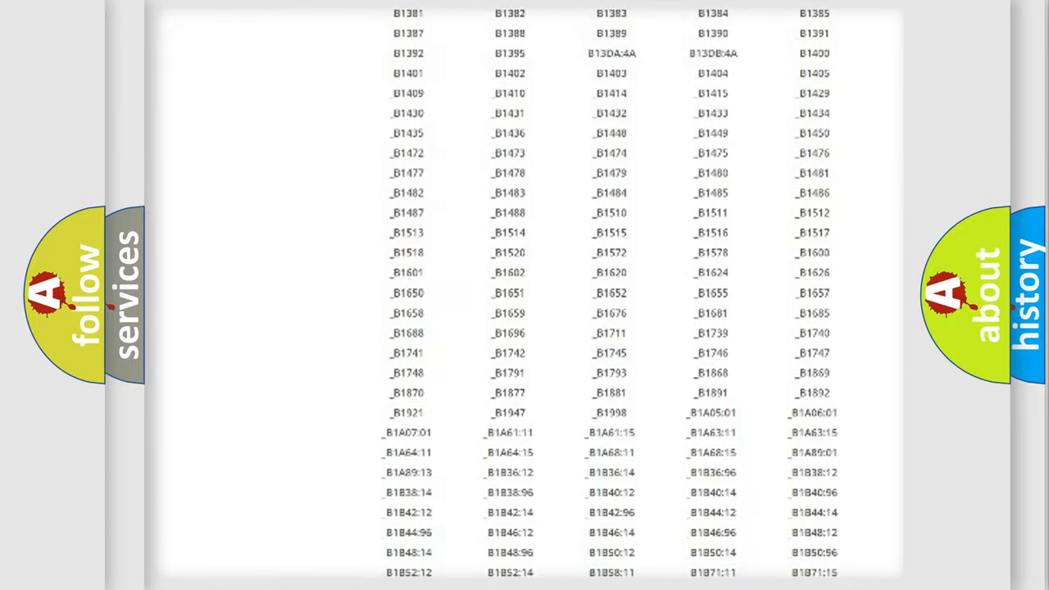